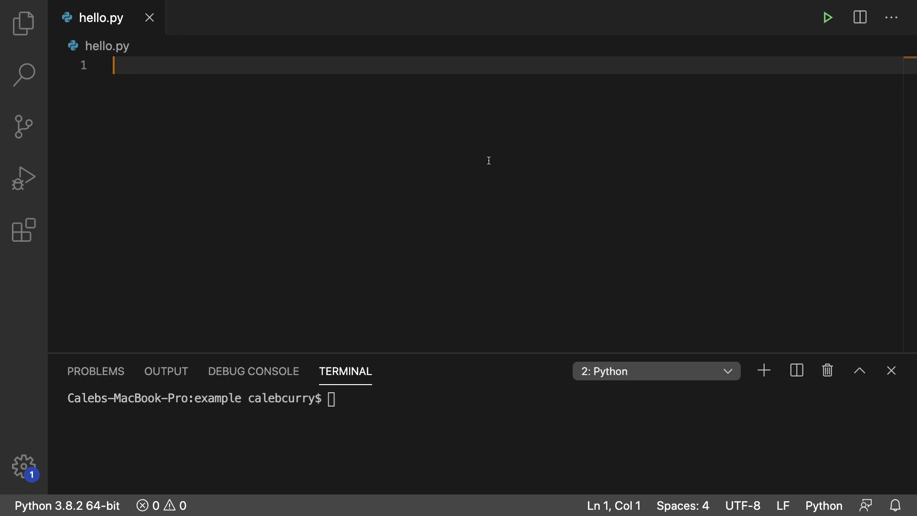
pyautogui.moveTo(391, 217)
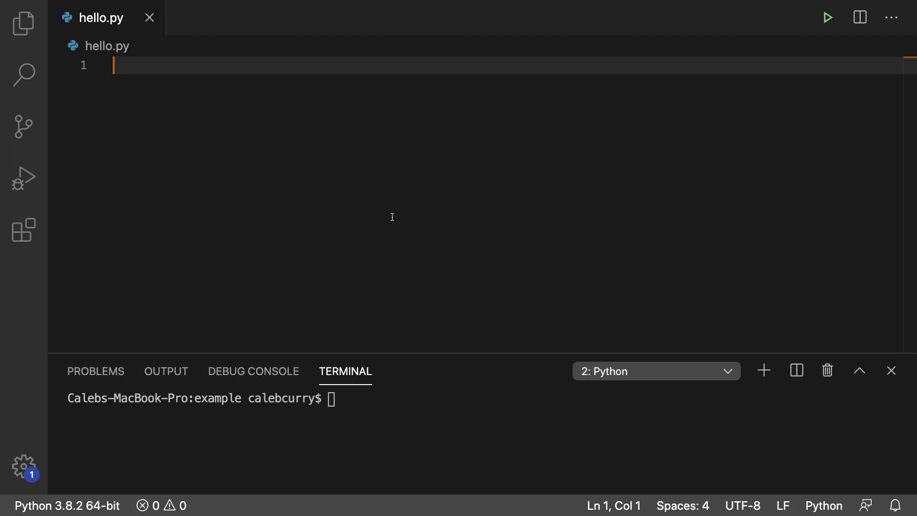
# Step: Write import math and try an empty math.sqrt() call via autocomplete
pyautogui.write('import math')
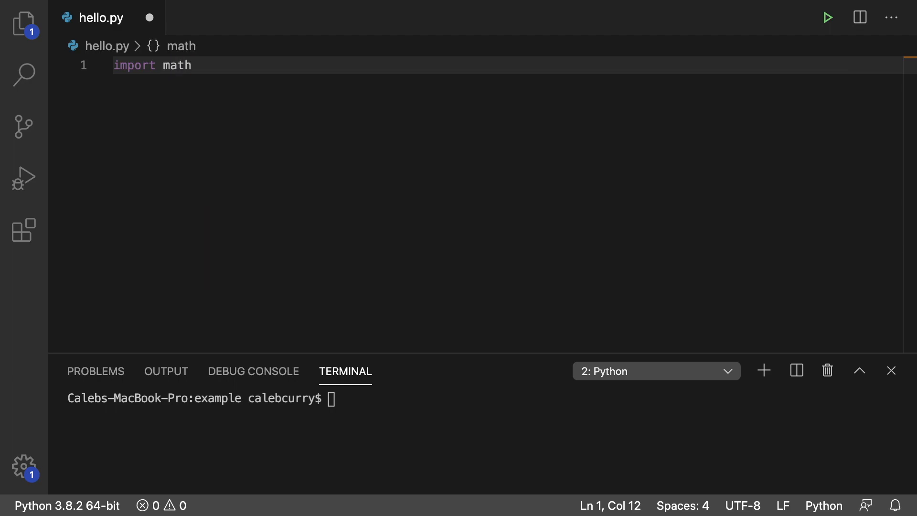
pyautogui.write('math.')
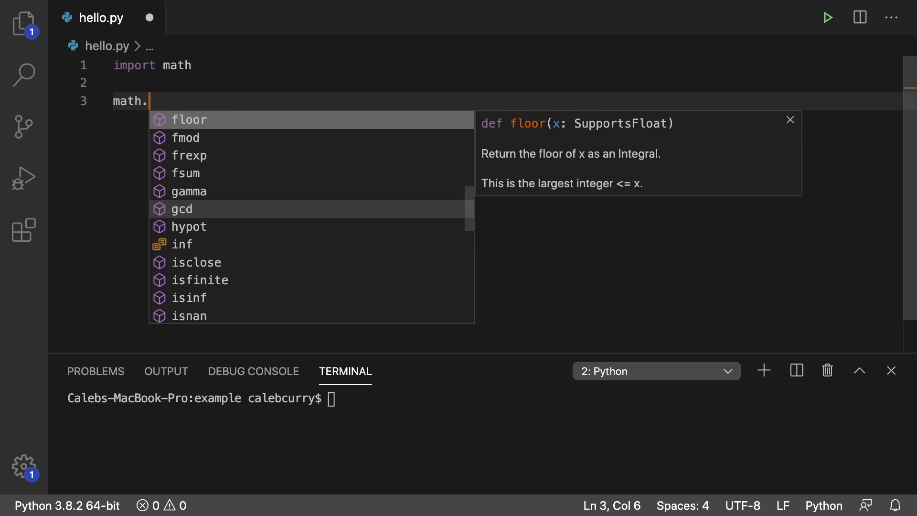
pyautogui.write('sqrt')
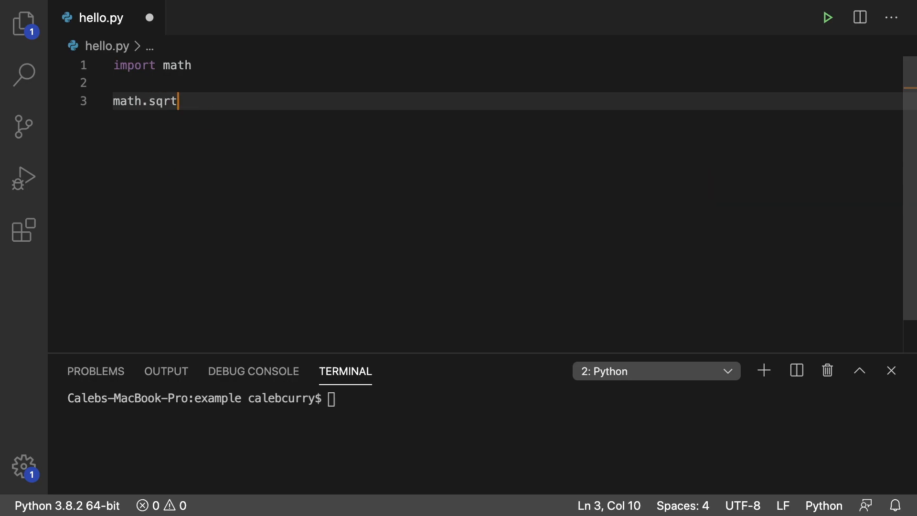
pyautogui.write('(')
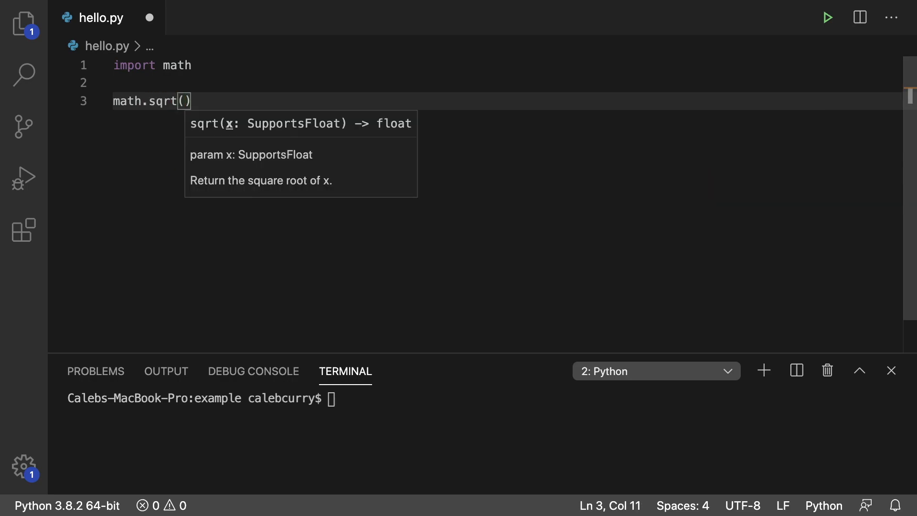
pyautogui.moveTo(198, 65)
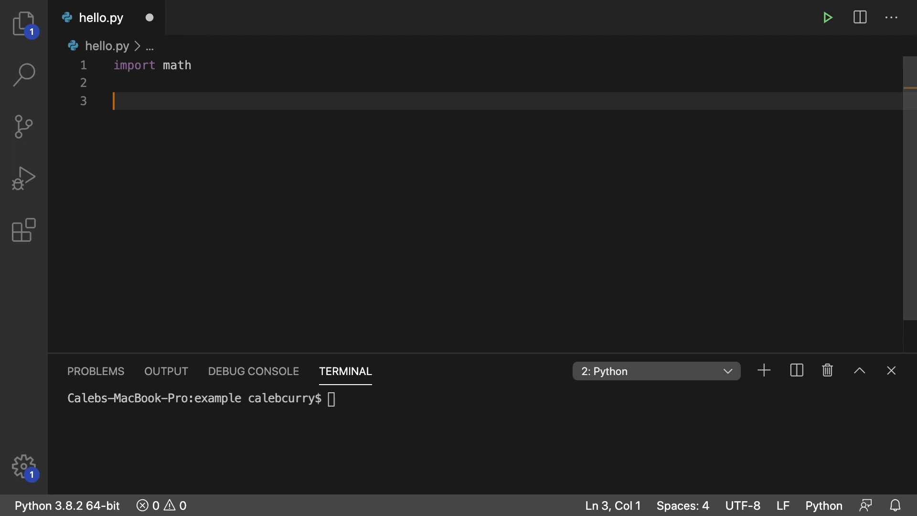
# Step: Print type(math) and run it to get <class 'module'>, then clear the lines below the import
pyautogui.write('print(typ')
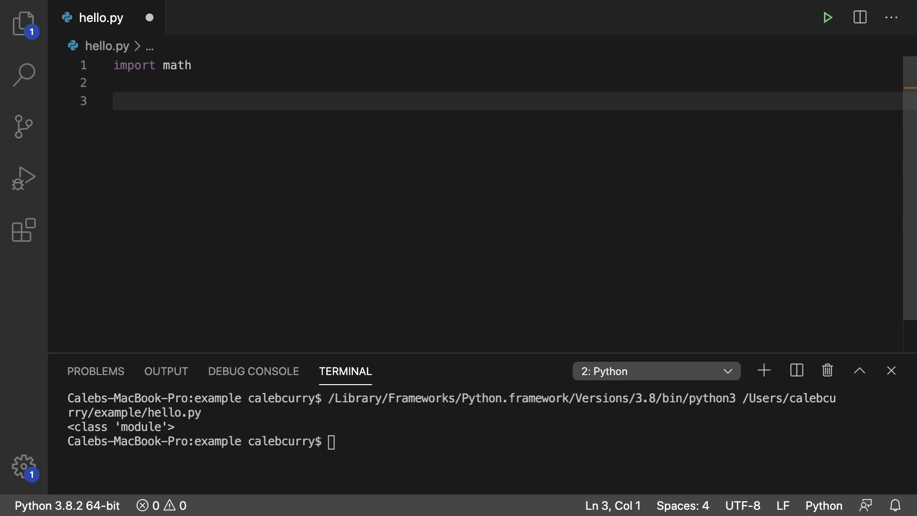
pyautogui.write('math.')
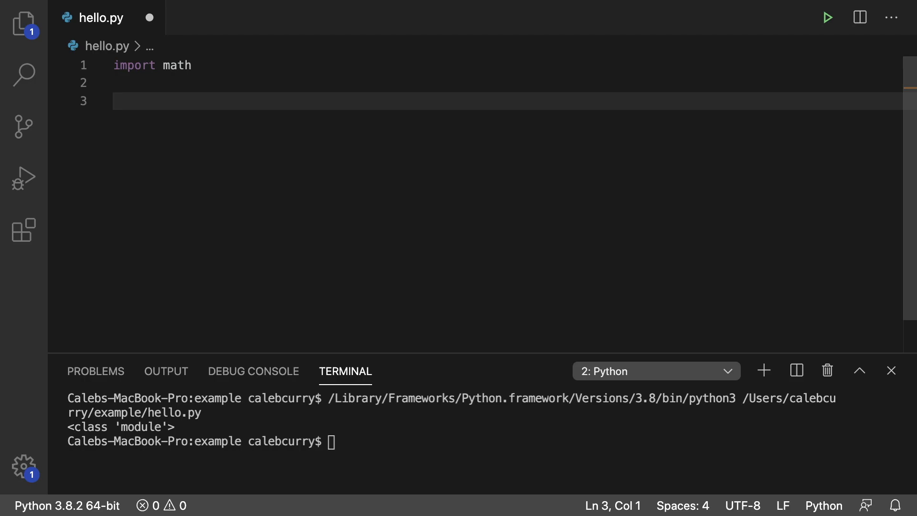
pyautogui.press('Backspace')
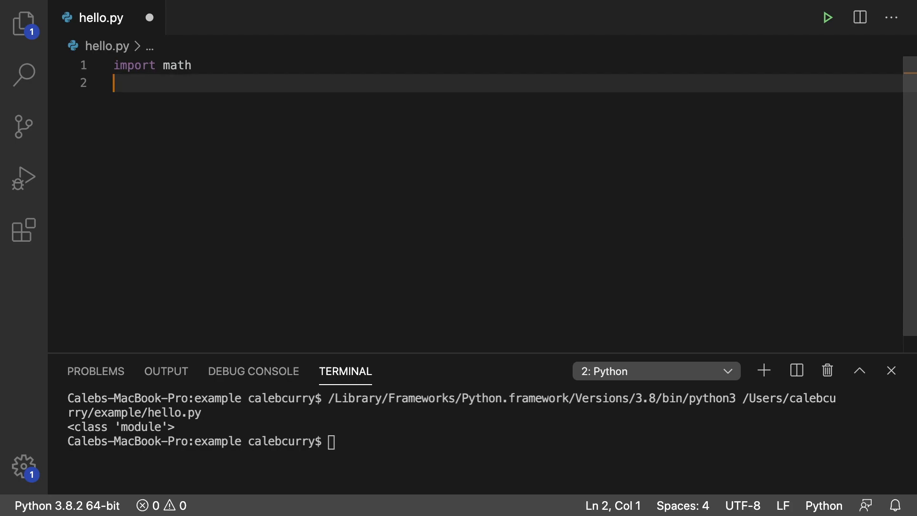
# Step: Add import lines for queue, pickle, random, heapq and json below import math
pyautogui.write('import queue')
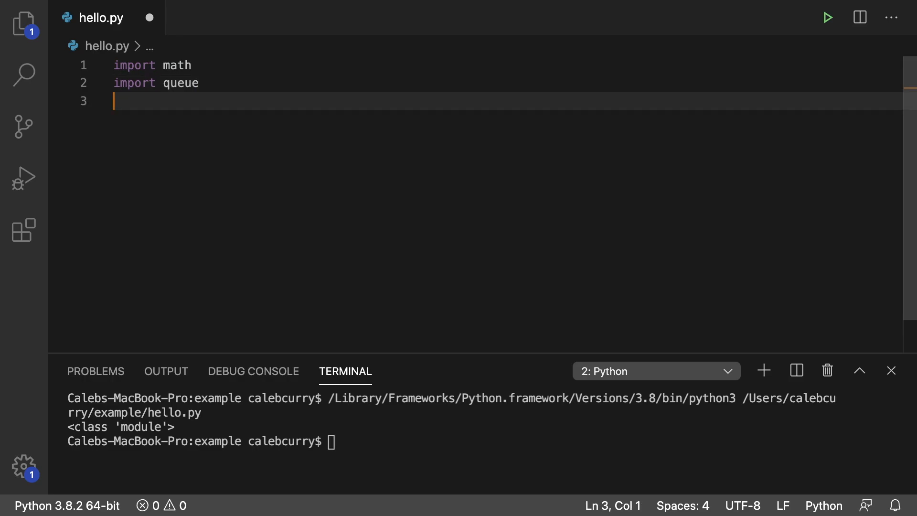
pyautogui.write('import pickle')
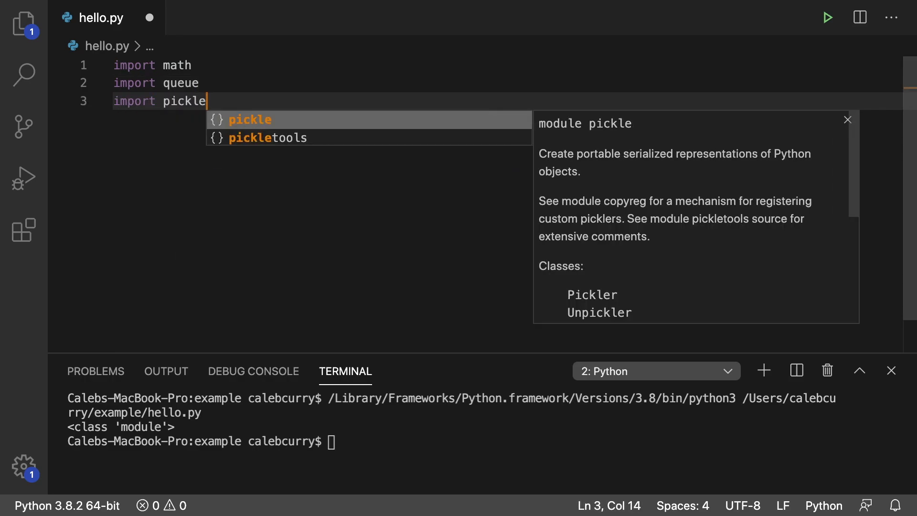
pyautogui.write('import')
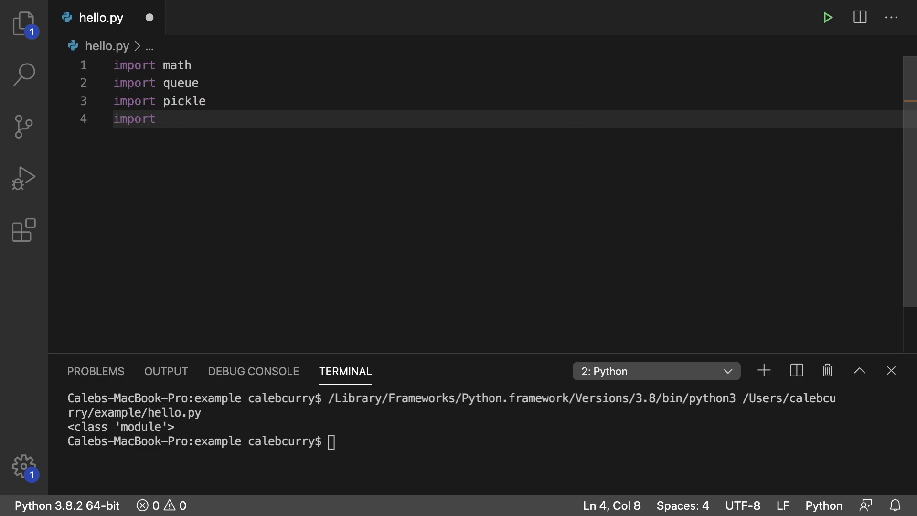
pyautogui.write('random')
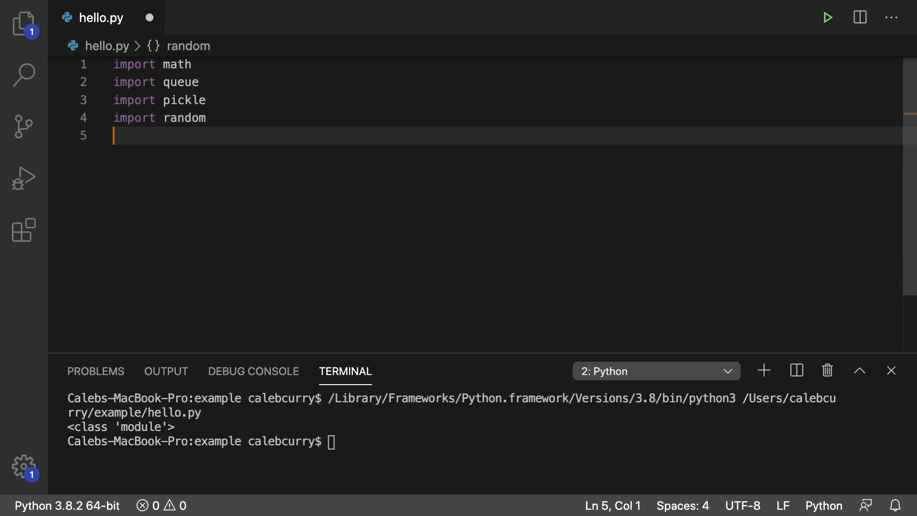
pyautogui.write('import heap')
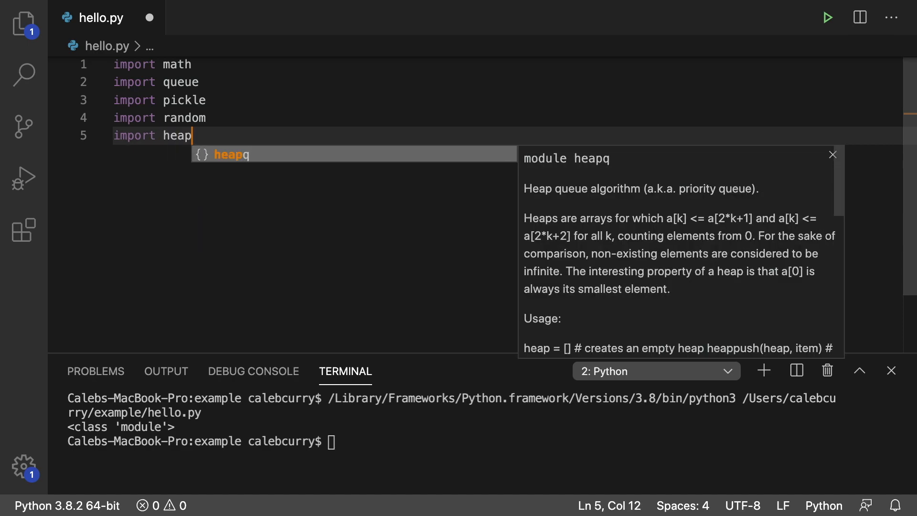
pyautogui.write('q')
pyautogui.write('import')
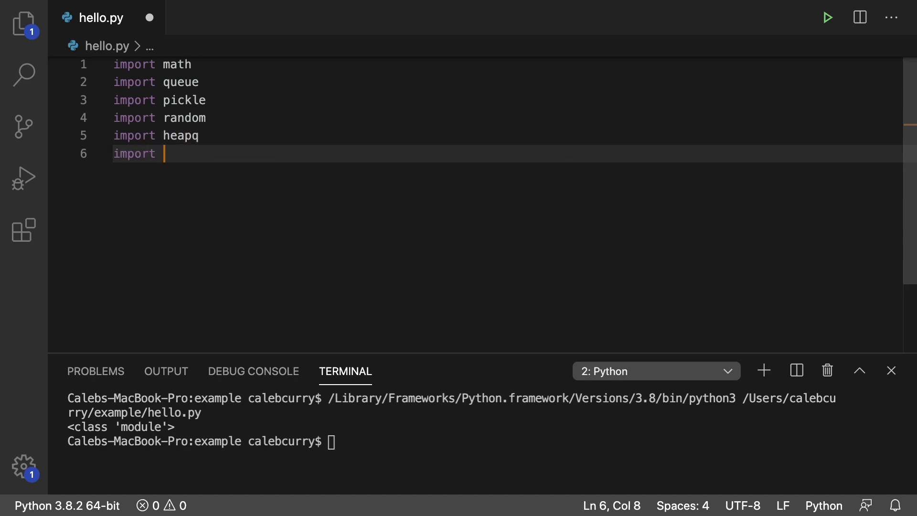
pyautogui.write('json')
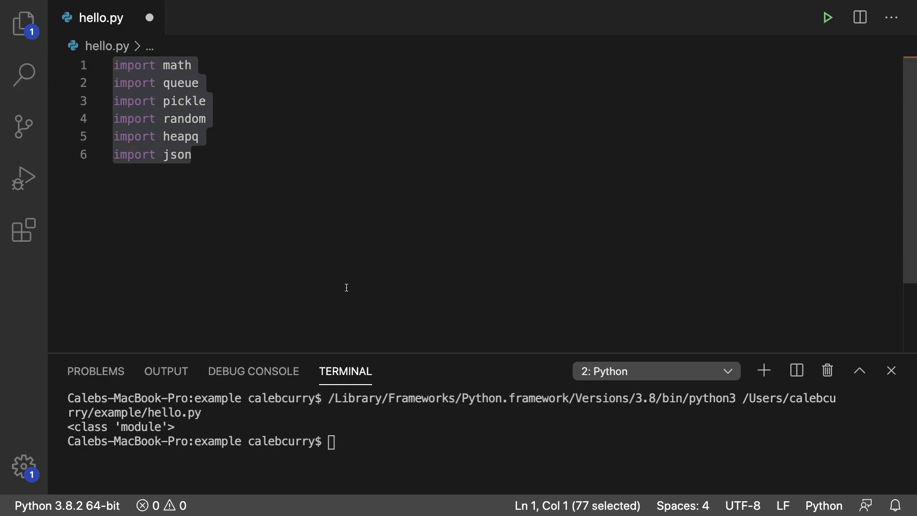
# Step: Replace the imports with import random and print(random) to show the module path
pyautogui.write('im')
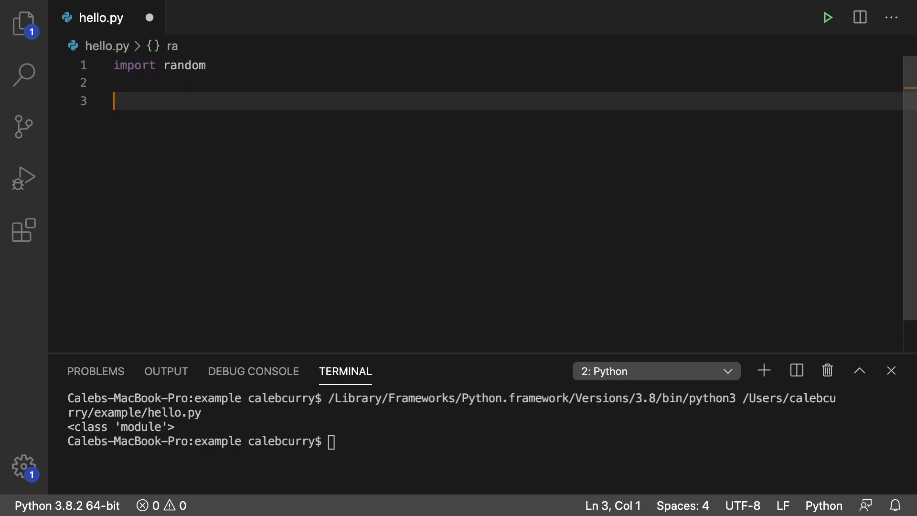
pyautogui.write('print(random')
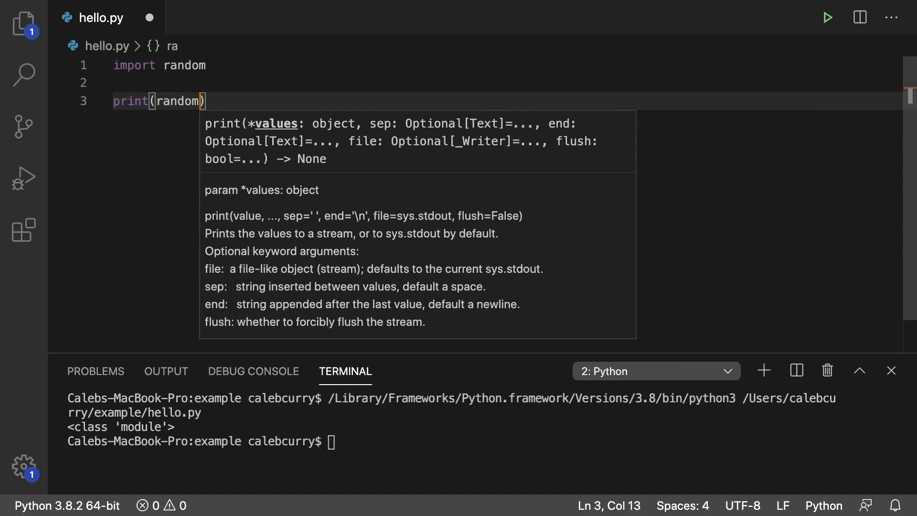
pyautogui.moveTo(852, 73)
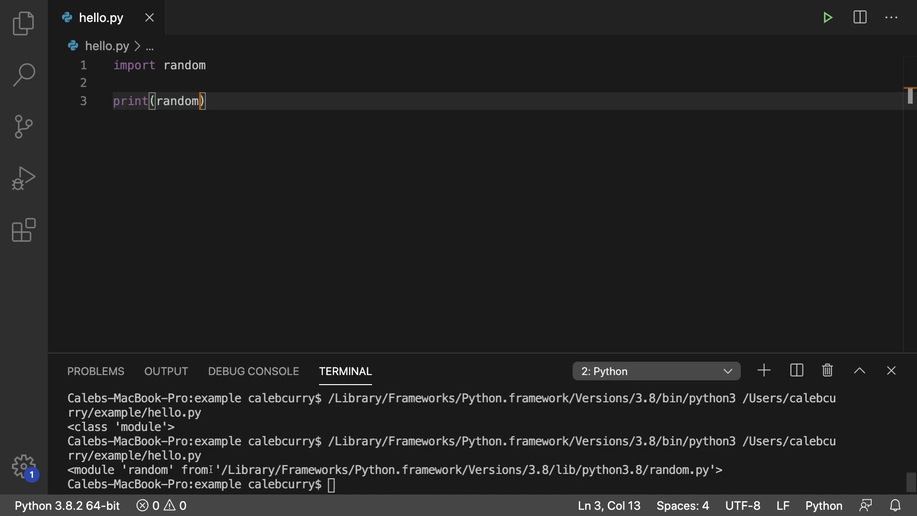
pyautogui.moveTo(227, 469)
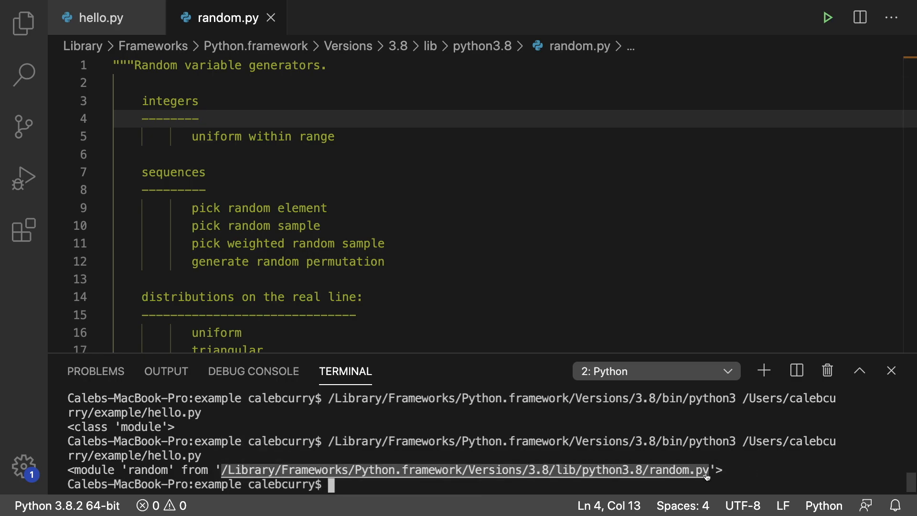
pyautogui.moveTo(672, 469)
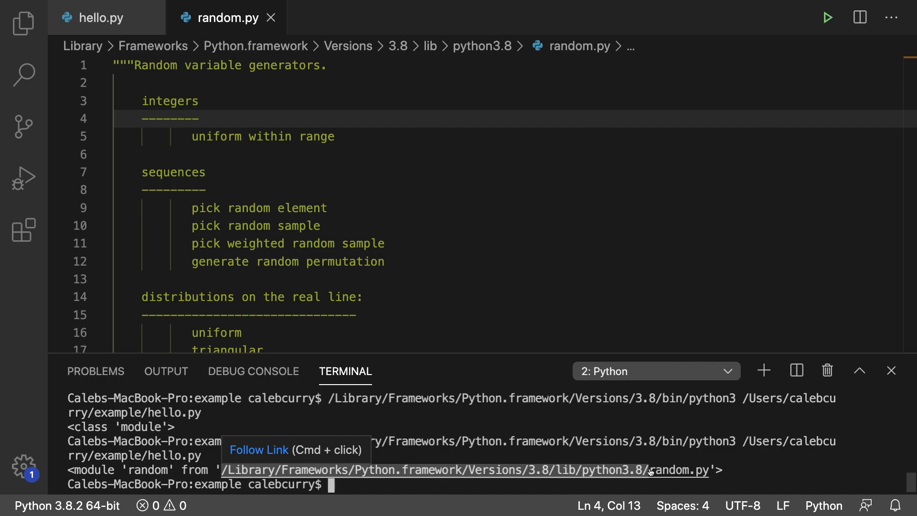
pyautogui.moveTo(615, 266)
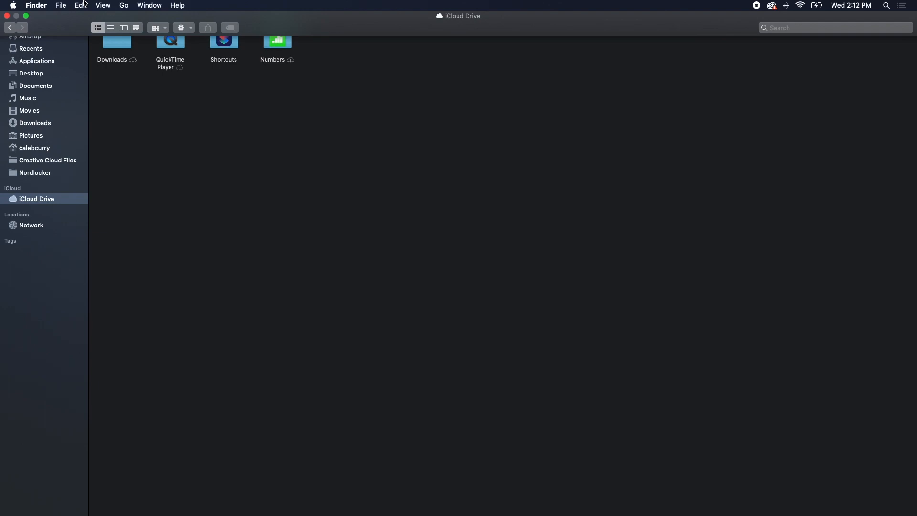
# Step: Go to /Library/Frameworks/Python.framework/Versions/3.8/lib/python3.8/ in Finder
pyautogui.click(149, 6)
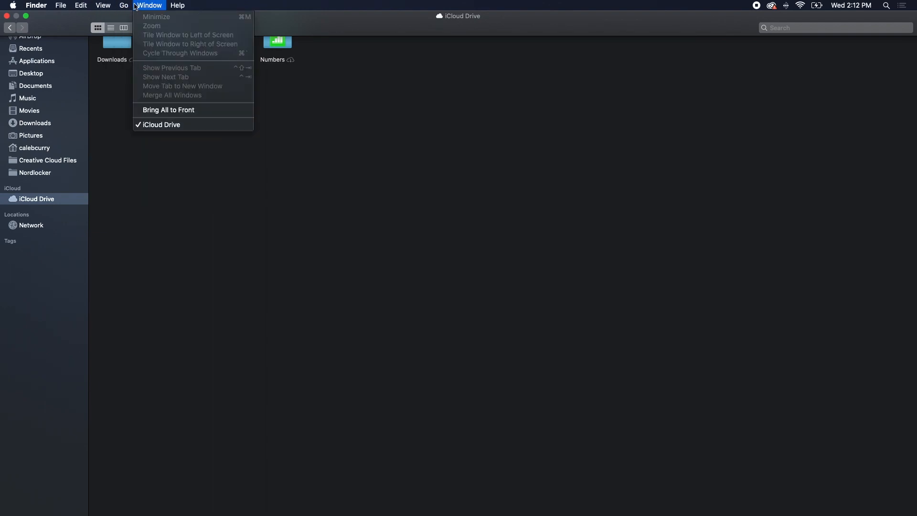
pyautogui.click(123, 5)
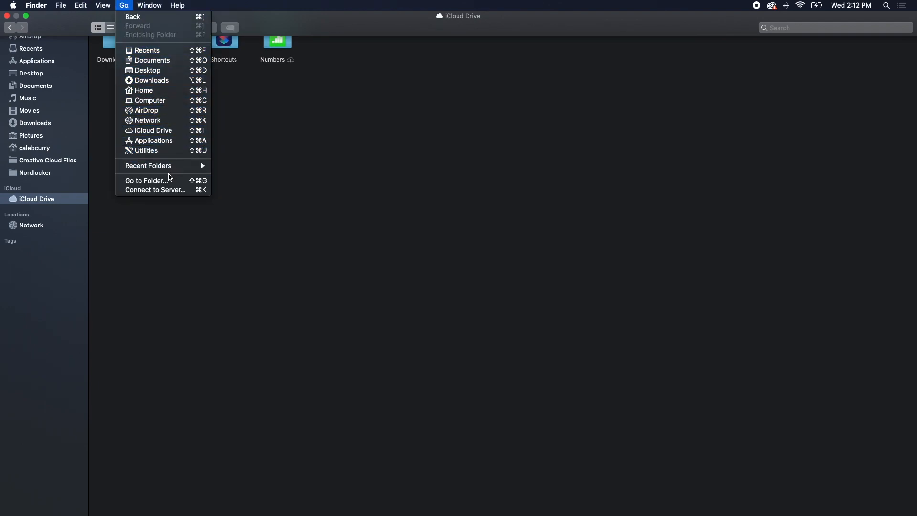
pyautogui.click(145, 180)
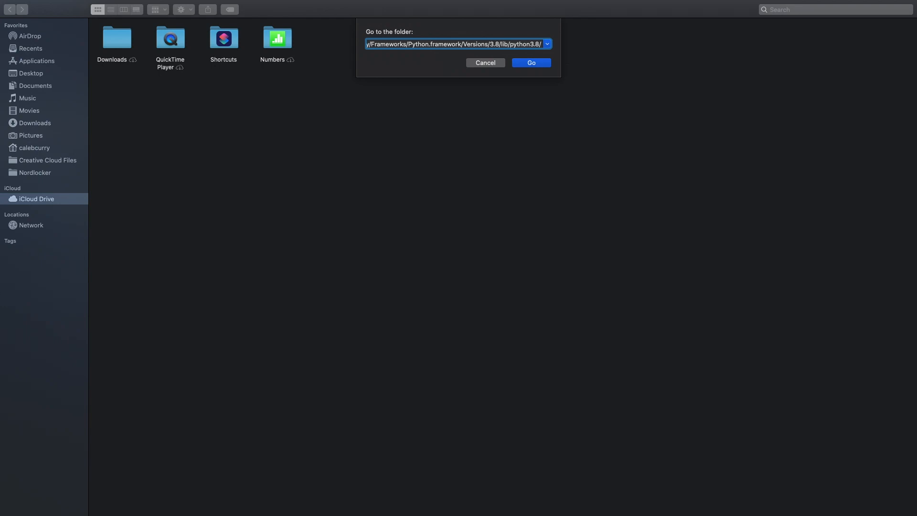
pyautogui.click(530, 63)
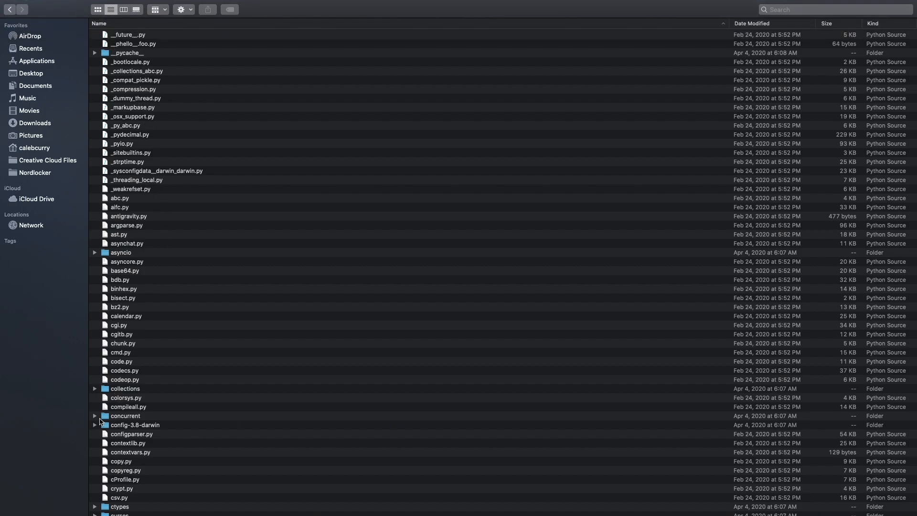
pyautogui.scroll(-3)
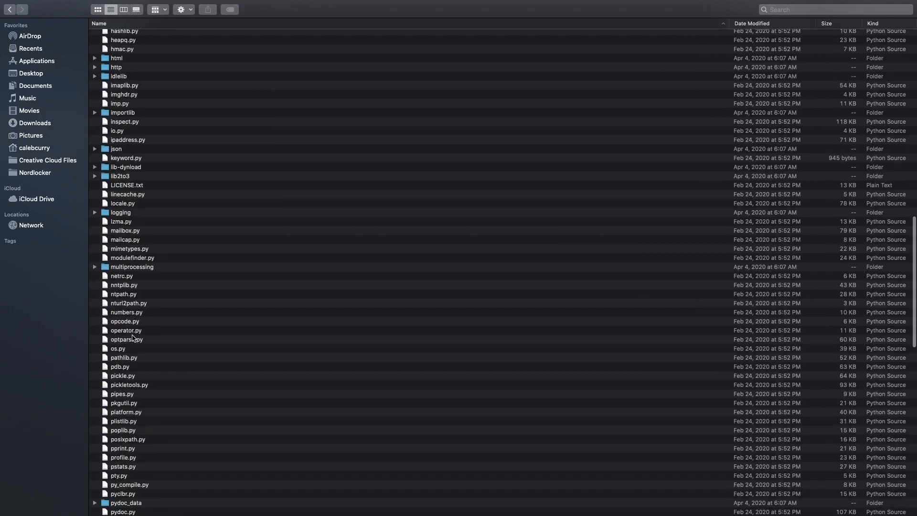
pyautogui.scroll(-3)
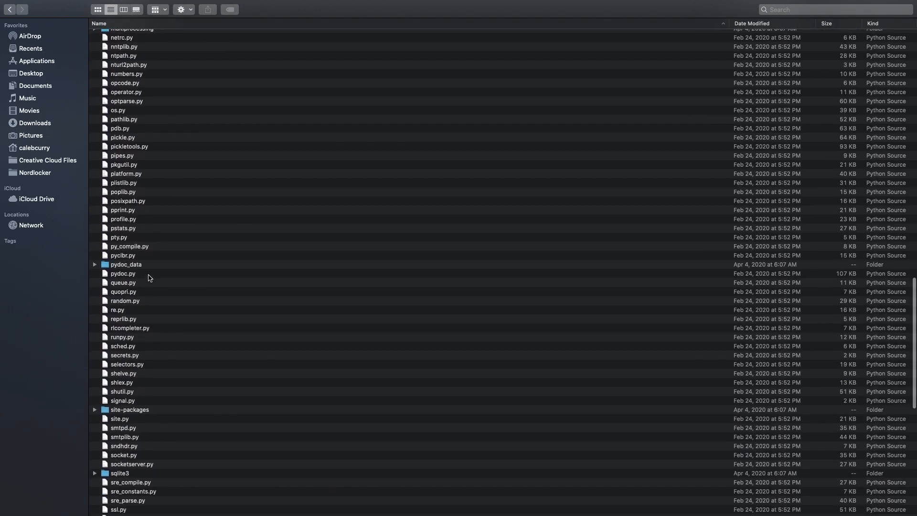
pyautogui.scroll(-3)
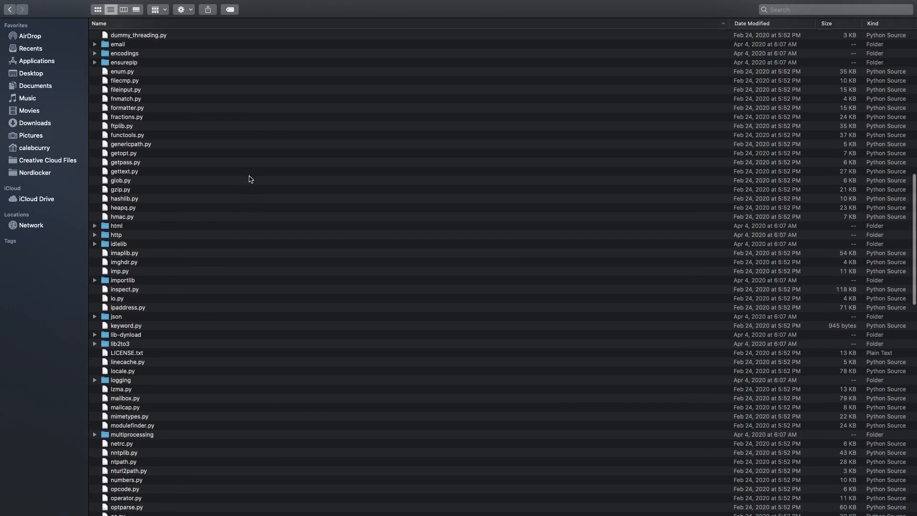
pyautogui.scroll(3)
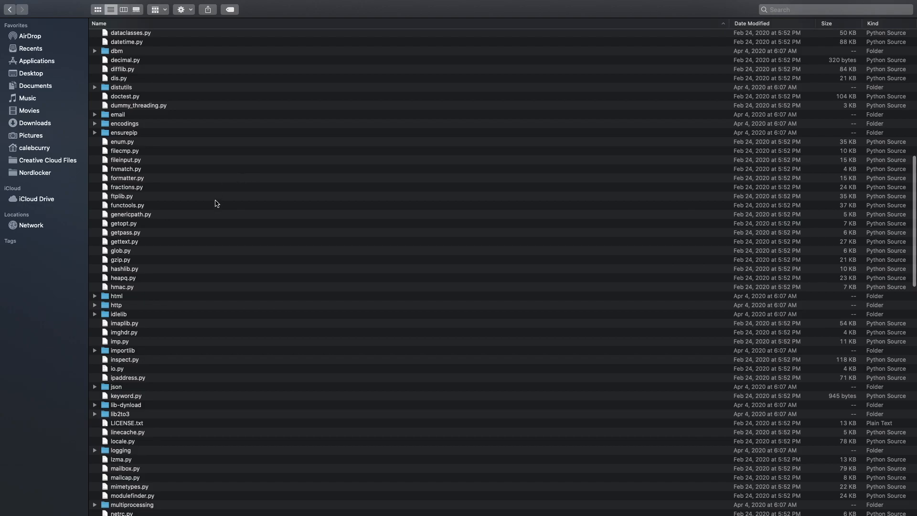
pyautogui.scroll(3)
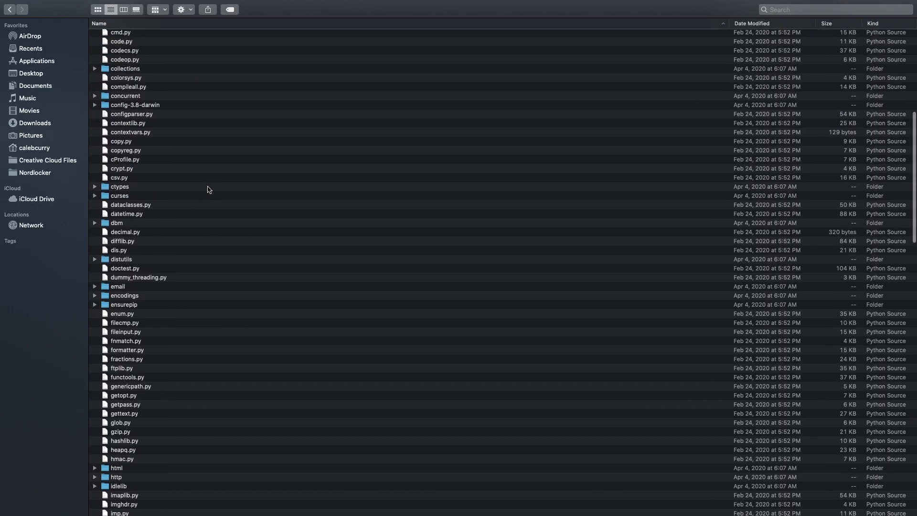
pyautogui.moveTo(217, 185)
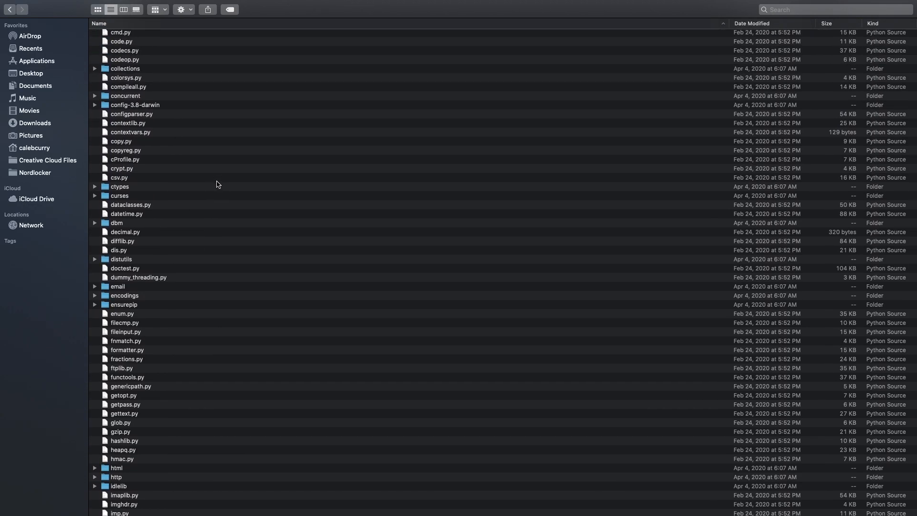
pyautogui.scroll(-3)
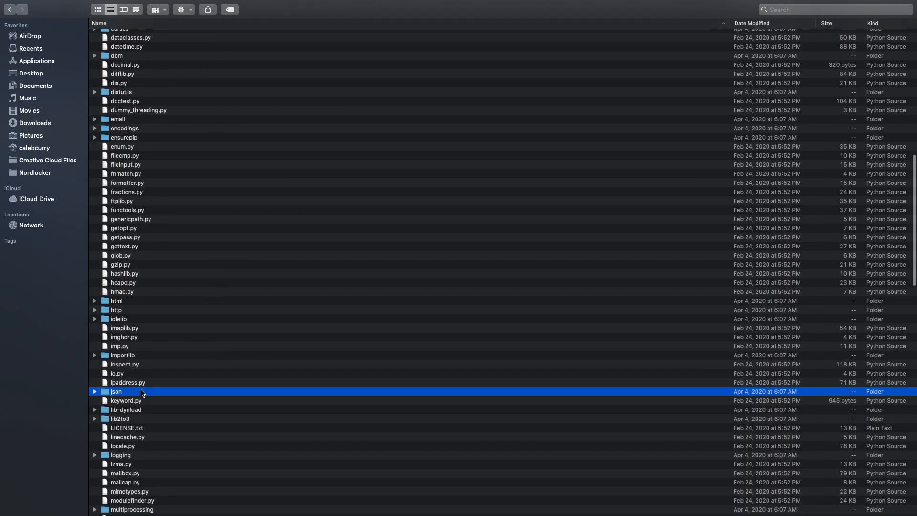
pyautogui.moveTo(269, 343)
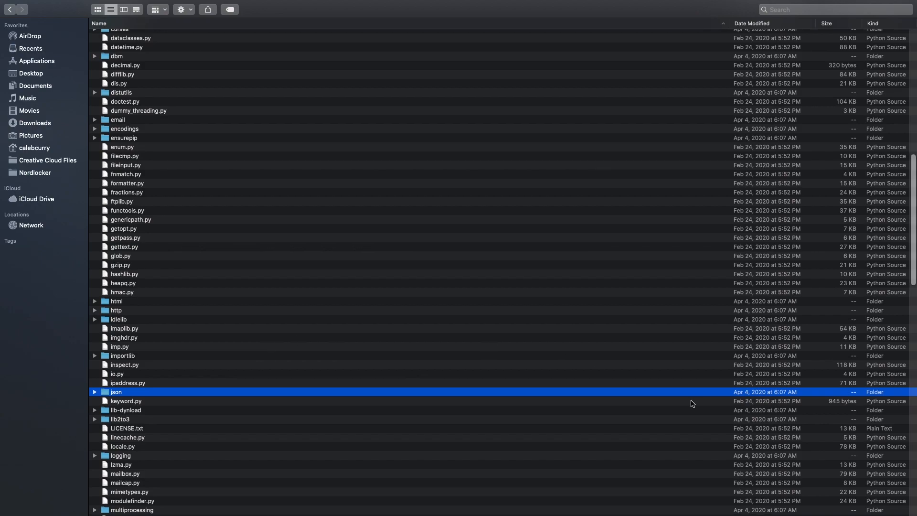
pyautogui.moveTo(414, 216)
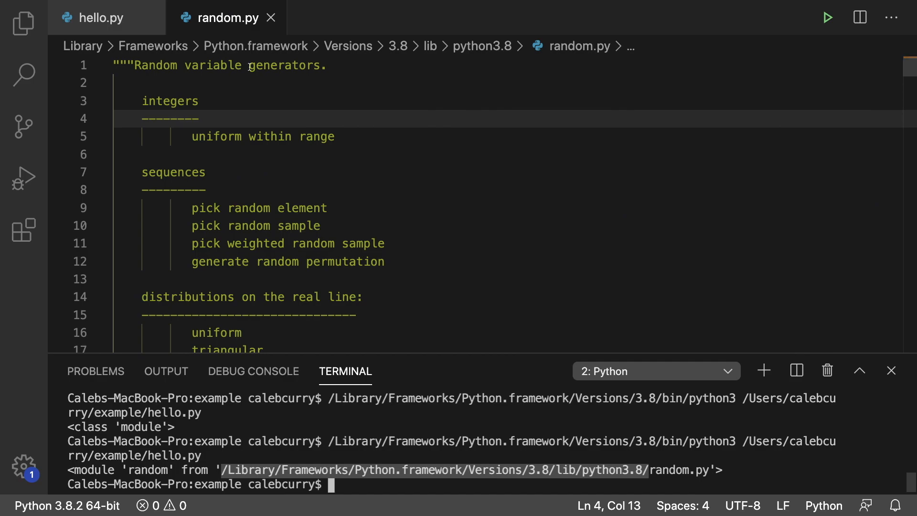
# Step: Change hello.py to print(random.randint(0,10)) and run it for random integers
pyautogui.click(99, 18)
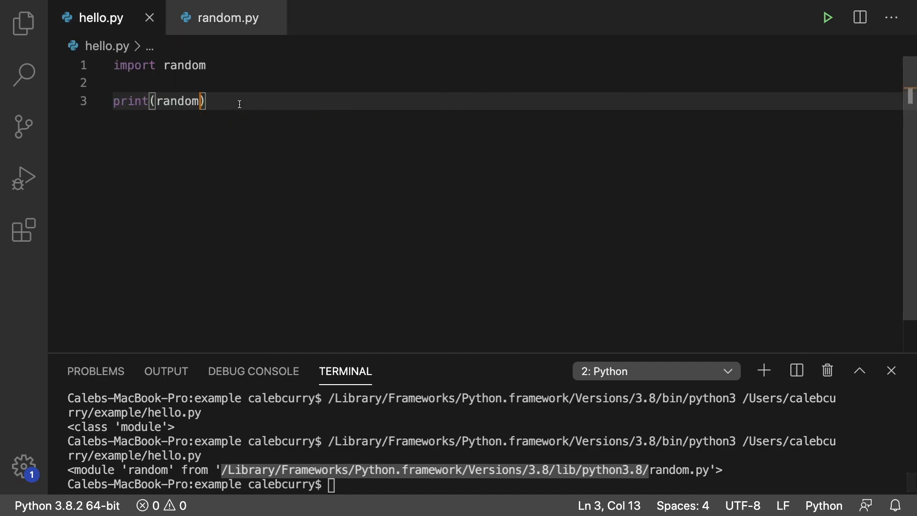
pyautogui.write('.')
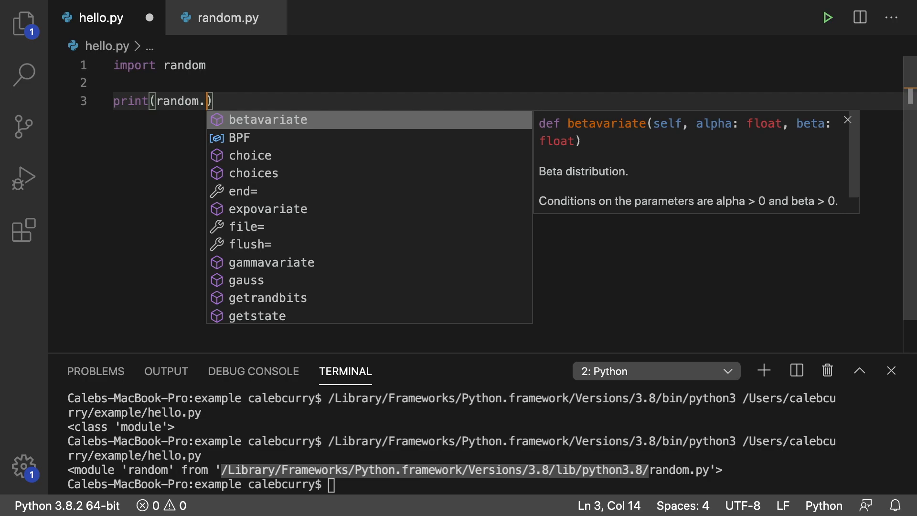
pyautogui.write('randint(')
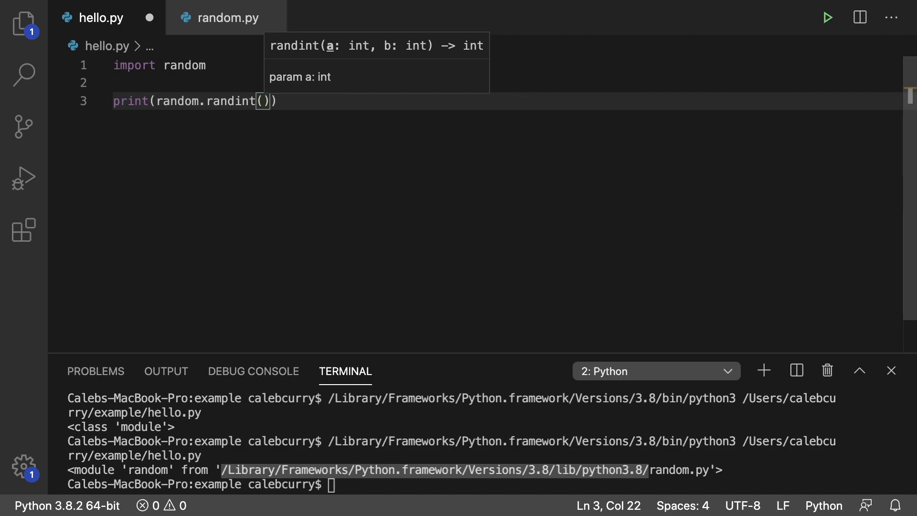
pyautogui.write('0,')
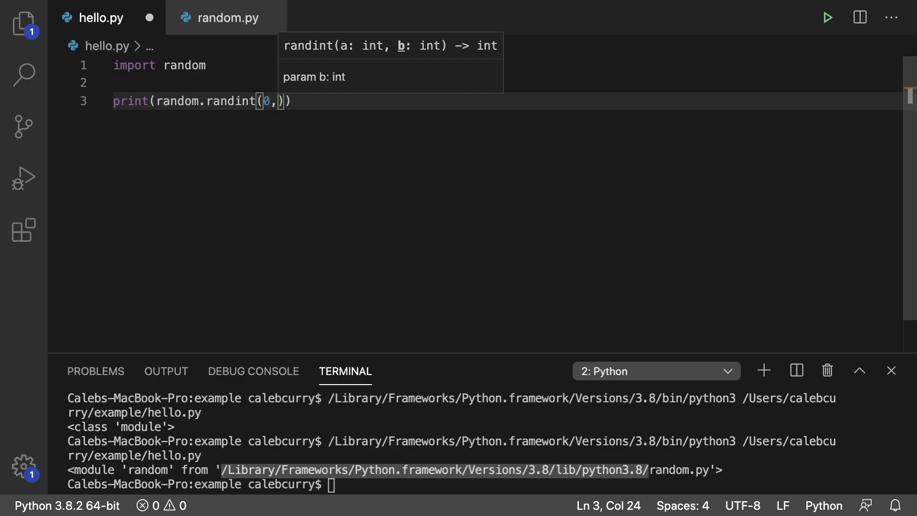
pyautogui.write('10')
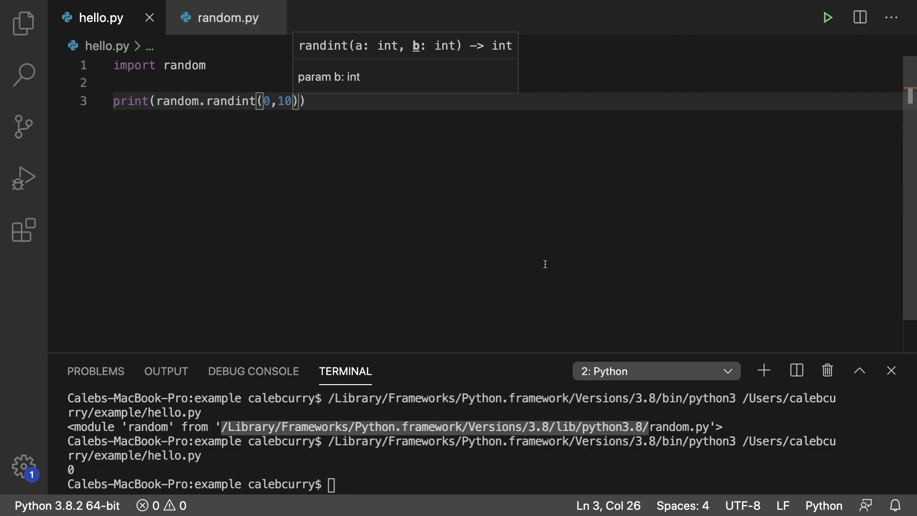
pyautogui.click(826, 17)
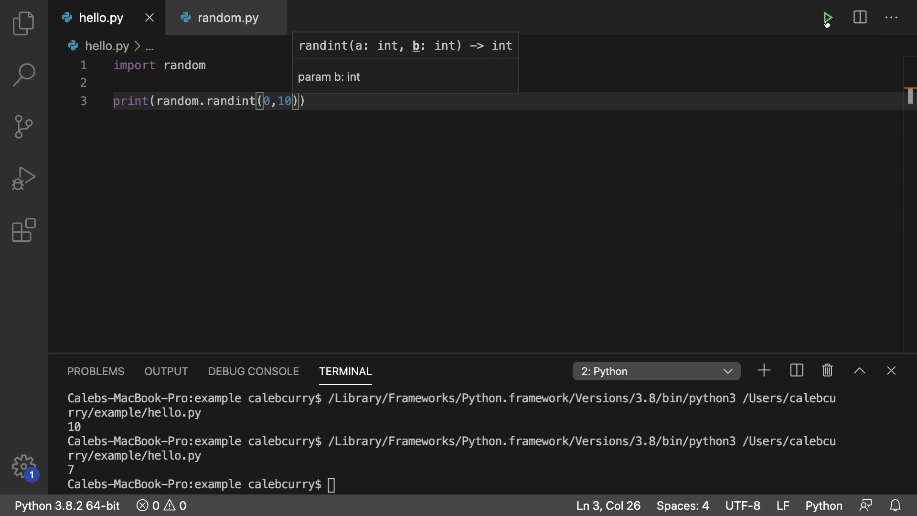
pyautogui.moveTo(826, 25)
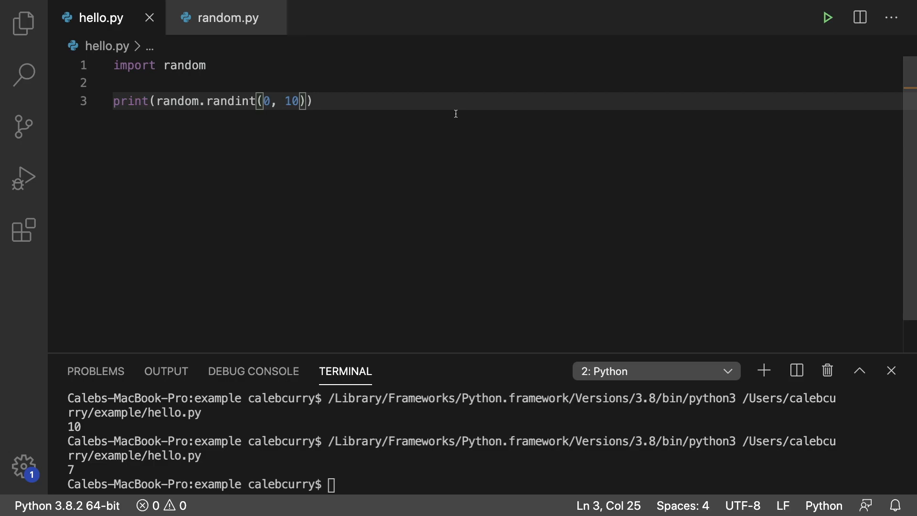
pyautogui.moveTo(221, 25)
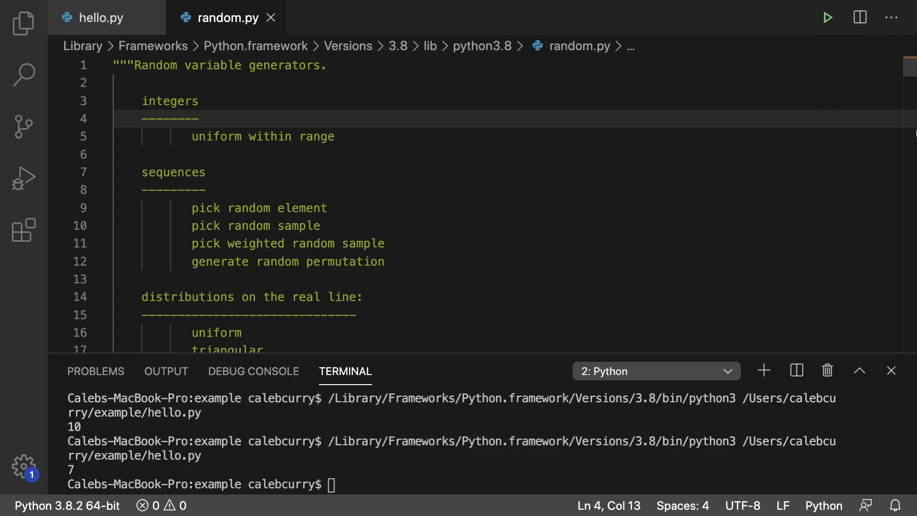
# Step: Read randint's return line and '[a, b]' docstring in random.py, then go back to hello.py
pyautogui.scroll(-3)
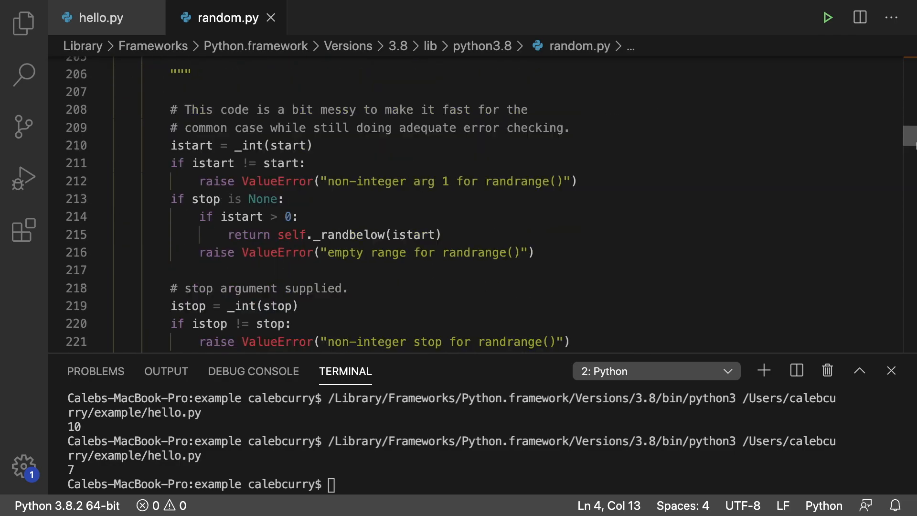
pyautogui.scroll(-3)
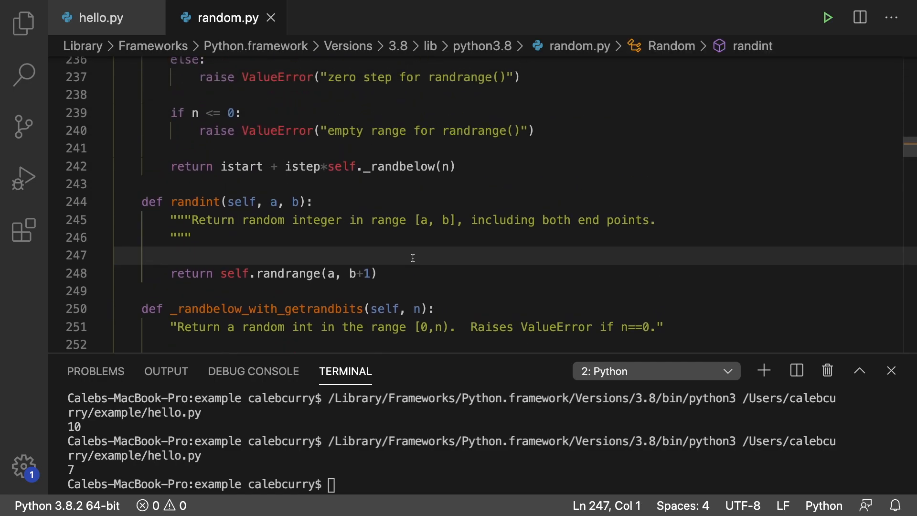
pyautogui.click(377, 273)
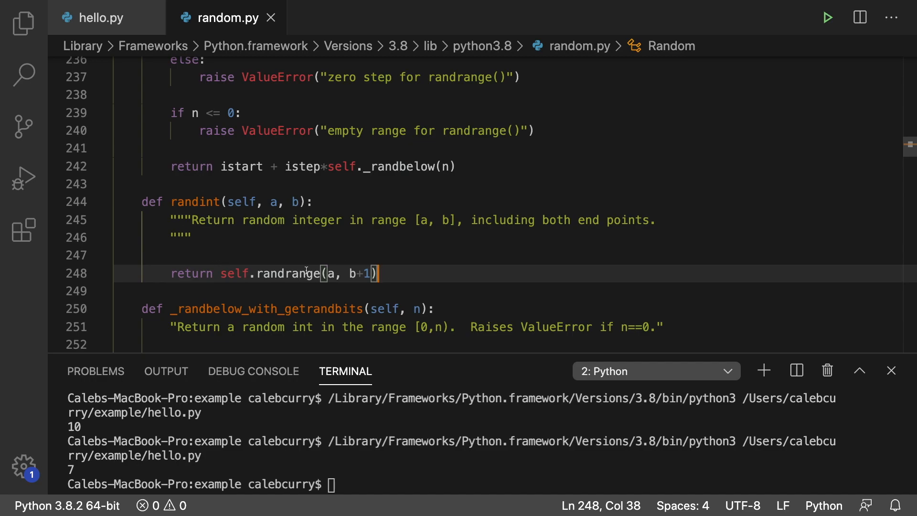
pyautogui.moveTo(338, 279)
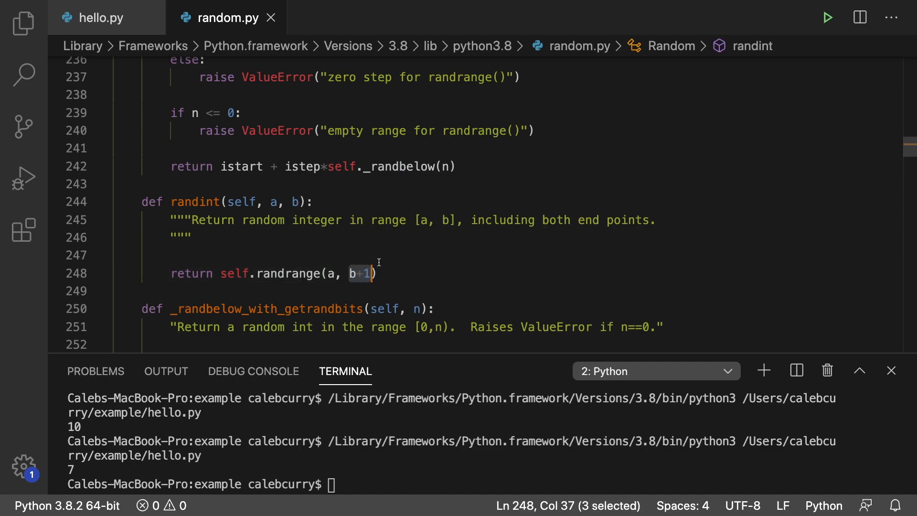
pyautogui.moveTo(400, 234)
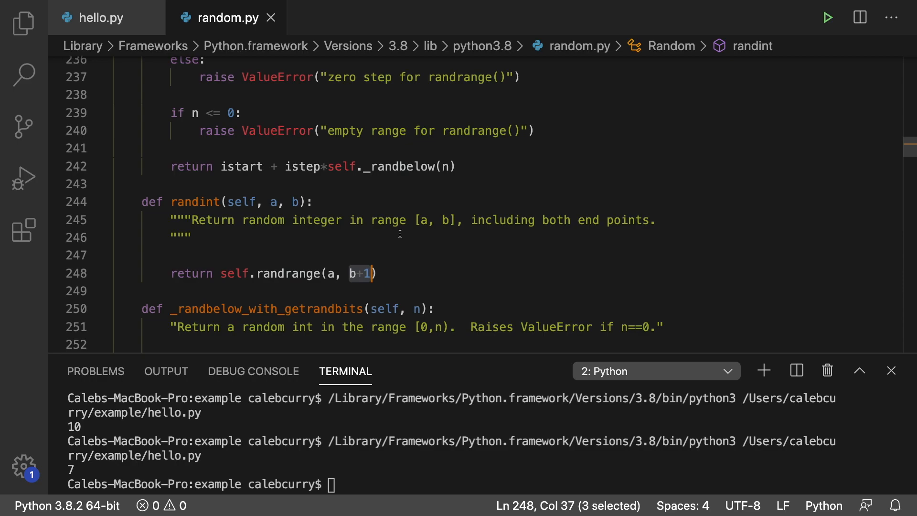
pyautogui.moveTo(260, 227)
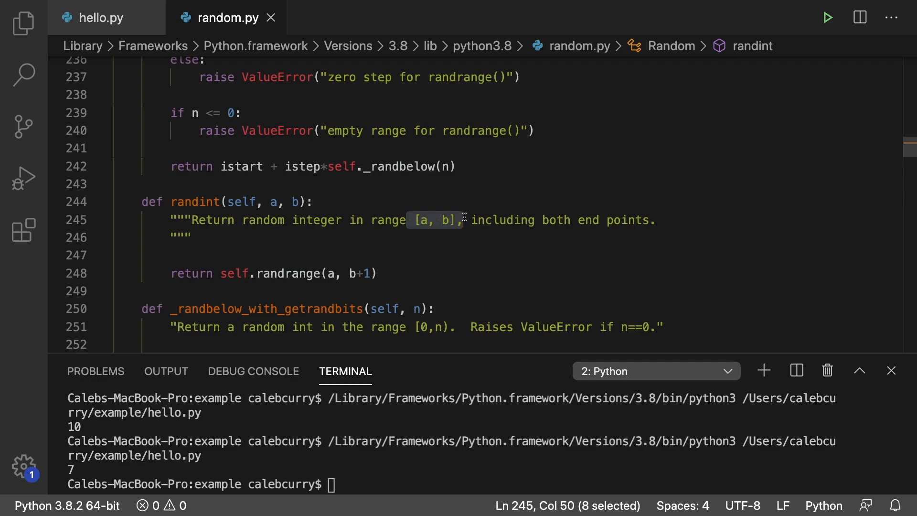
pyautogui.click(441, 326)
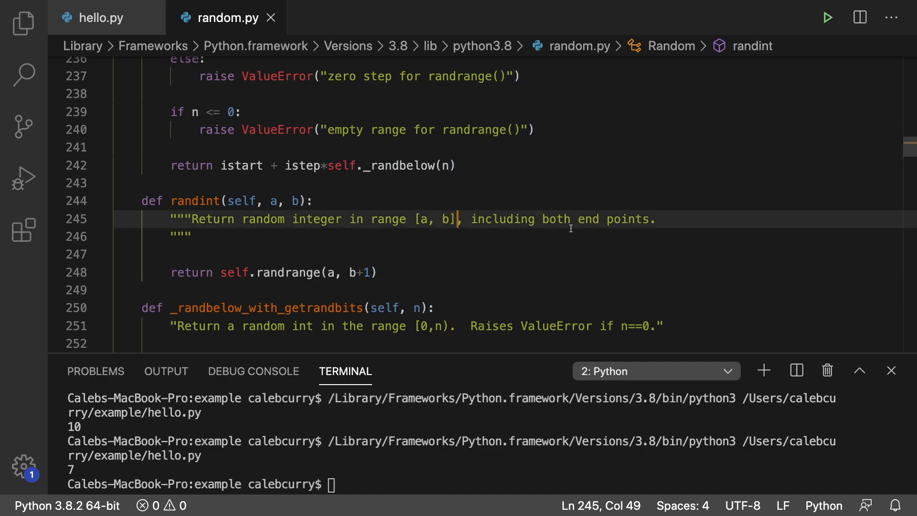
pyautogui.moveTo(188, 232)
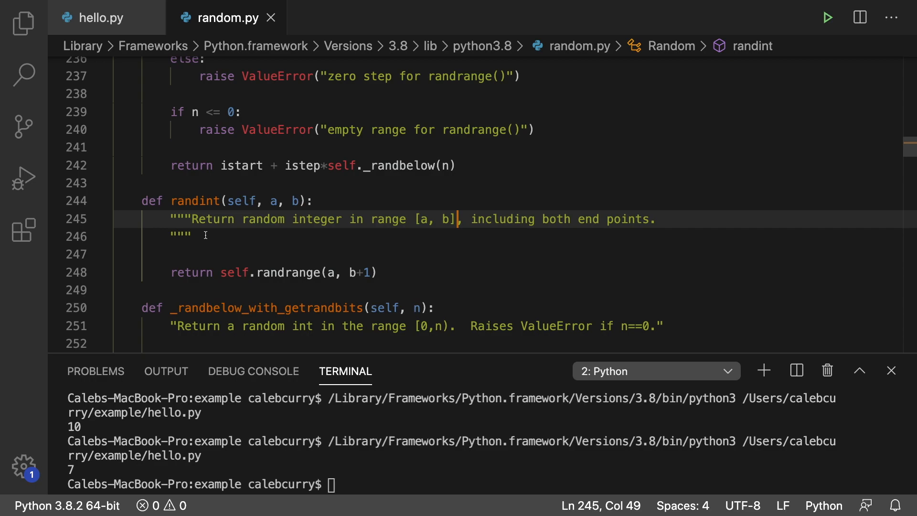
pyautogui.click(99, 18)
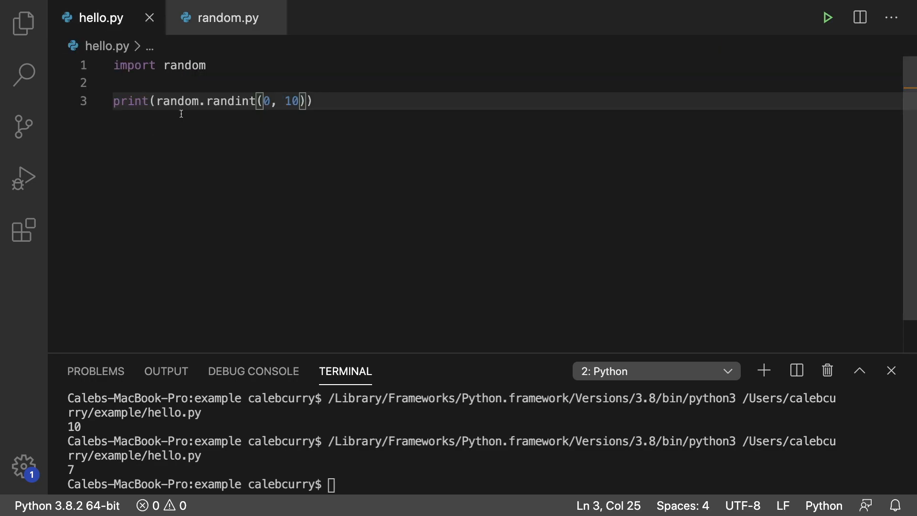
pyautogui.moveTo(153, 95)
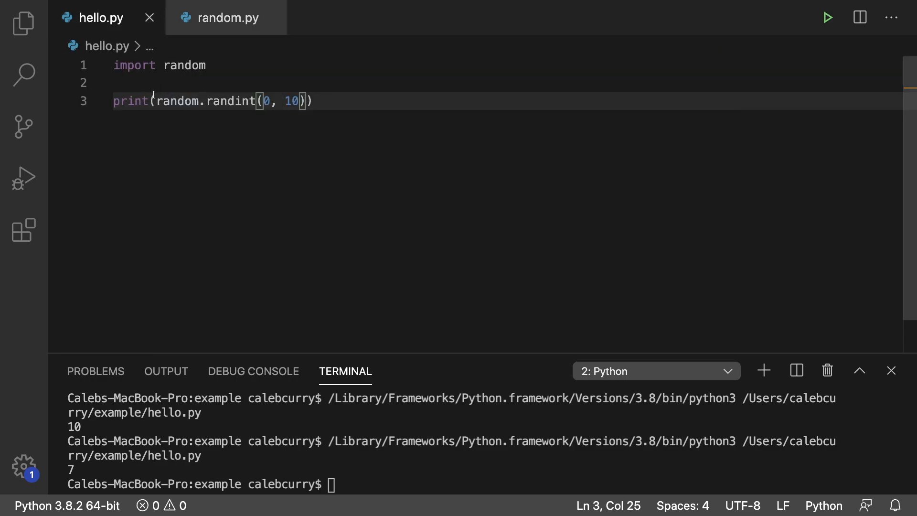
pyautogui.moveTo(130, 101)
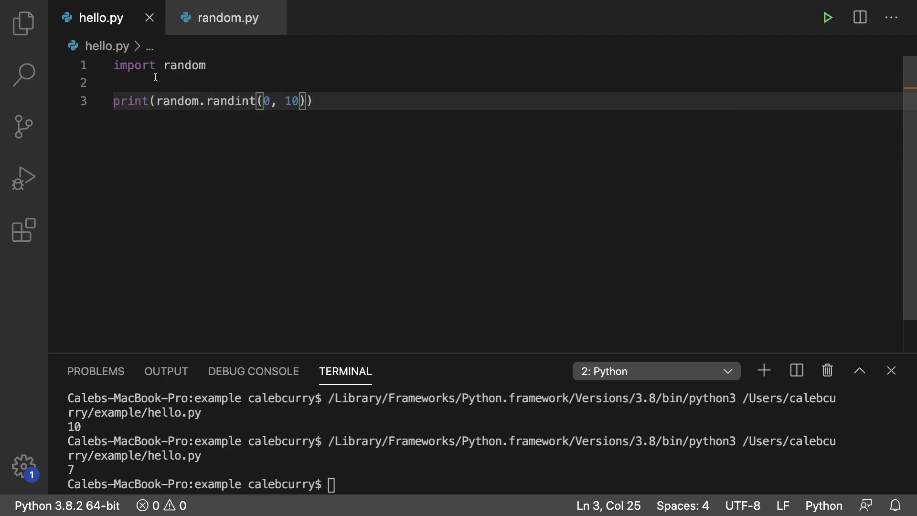
pyautogui.moveTo(185, 65)
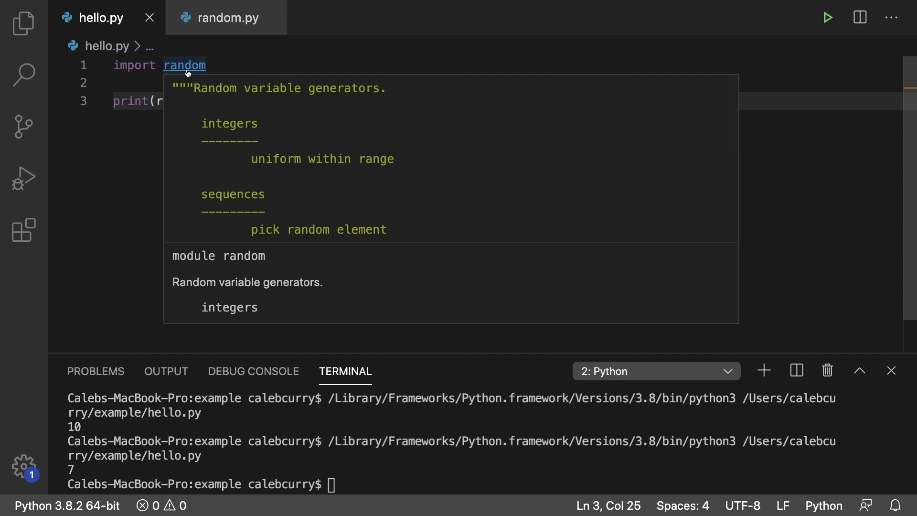
# Step: Cmd+click 'random' in the import line to open random.py
pyautogui.click(184, 65)
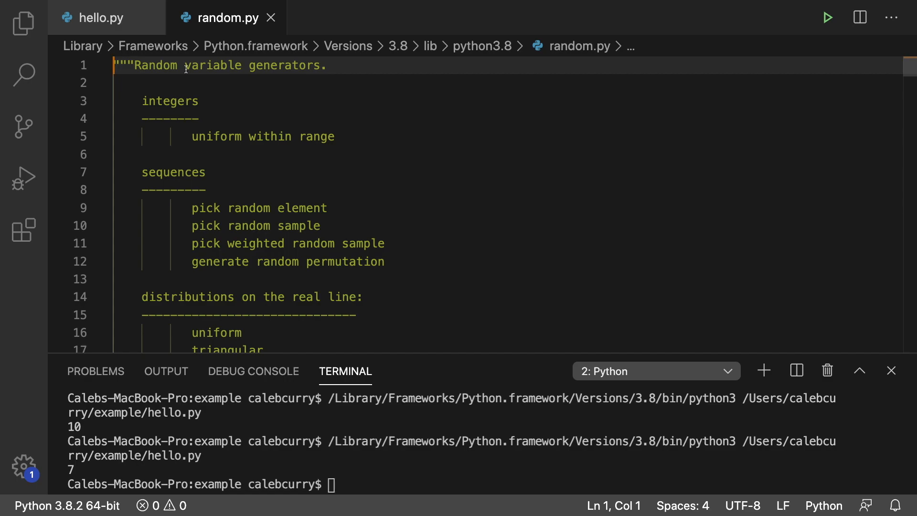
pyautogui.moveTo(359, 137)
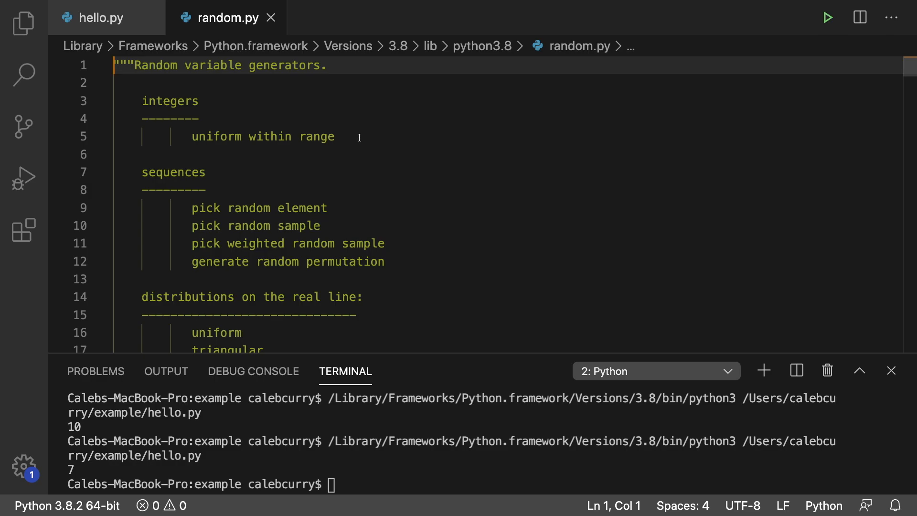
pyautogui.moveTo(869, 123)
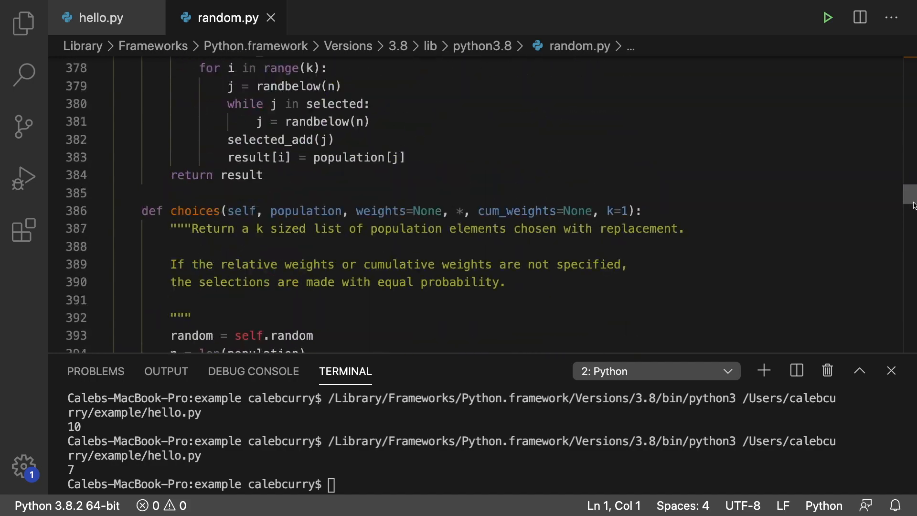
# Step: Find _inst = Random() and aliases like randint = _inst.randint, then return to hello.py
pyautogui.scroll(-3)
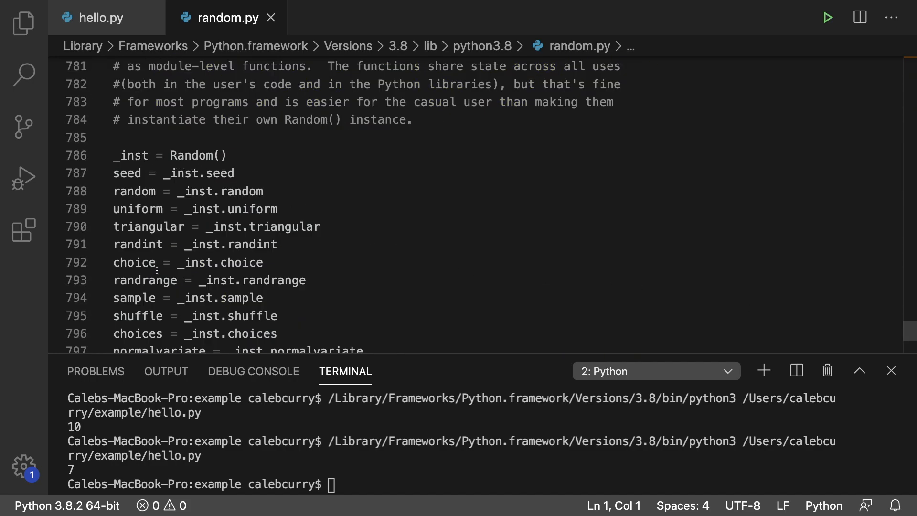
pyautogui.click(162, 245)
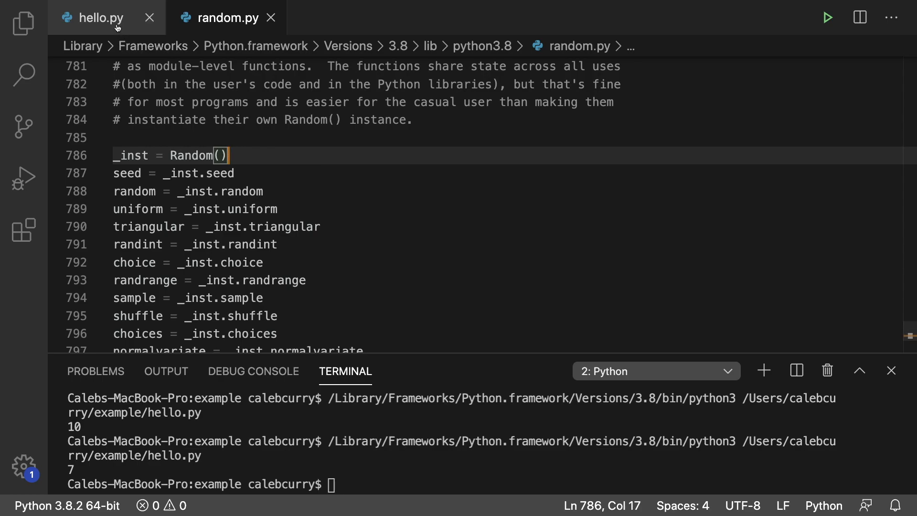
pyautogui.click(94, 18)
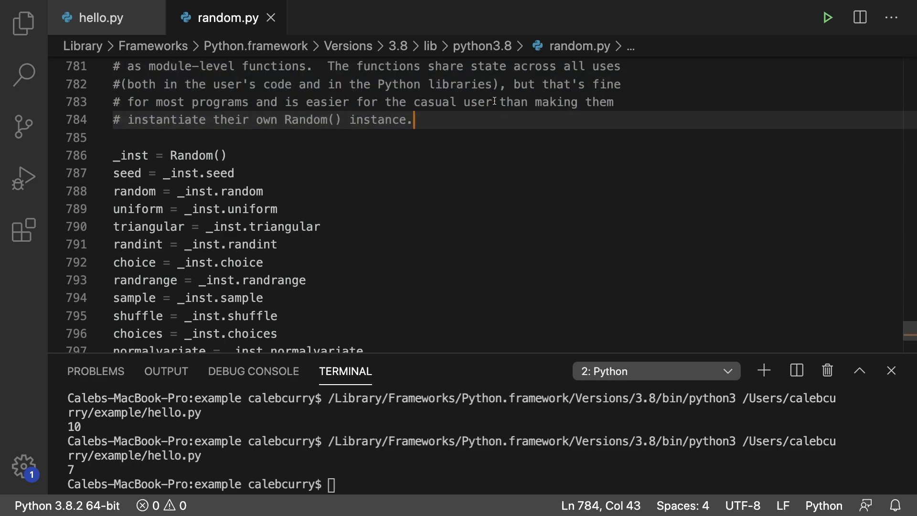
pyautogui.moveTo(372, 126)
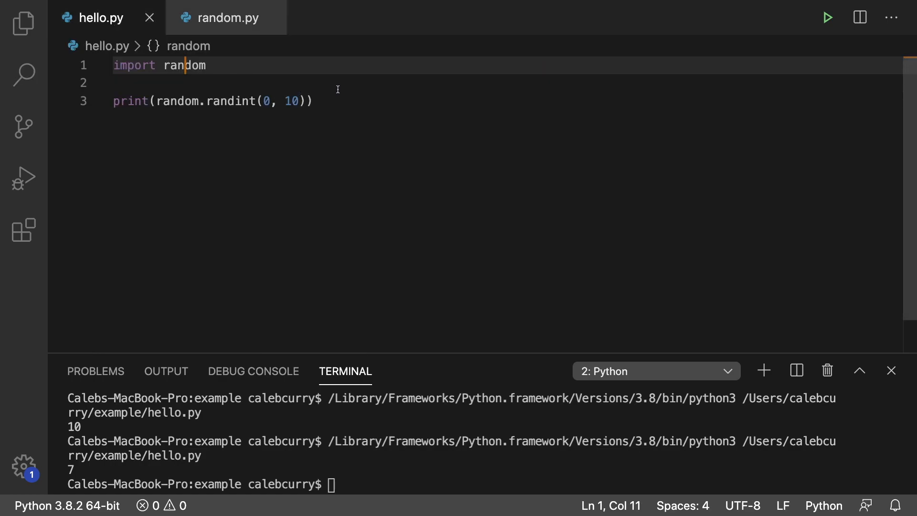
# Step: Add obj = random.Random() and obj.randint to hello.py, then search random.py for '__'
pyautogui.write('ob')
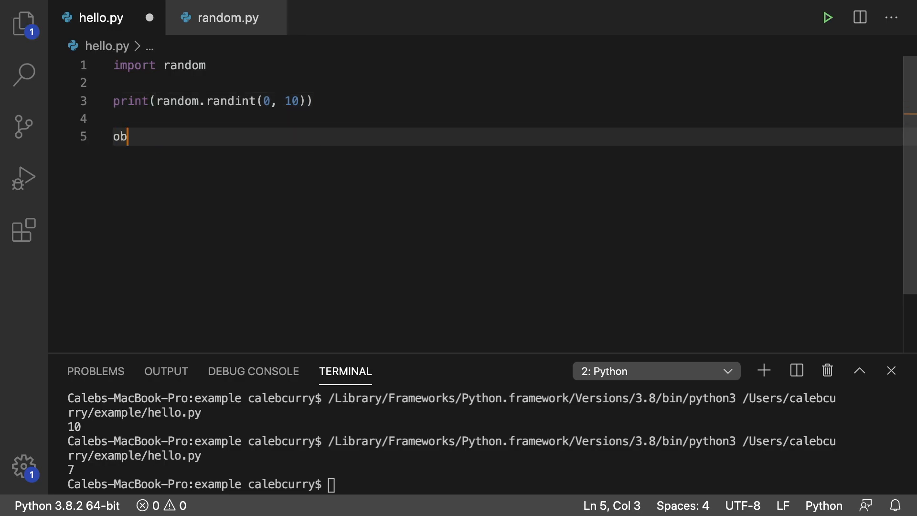
pyautogui.write('j =')
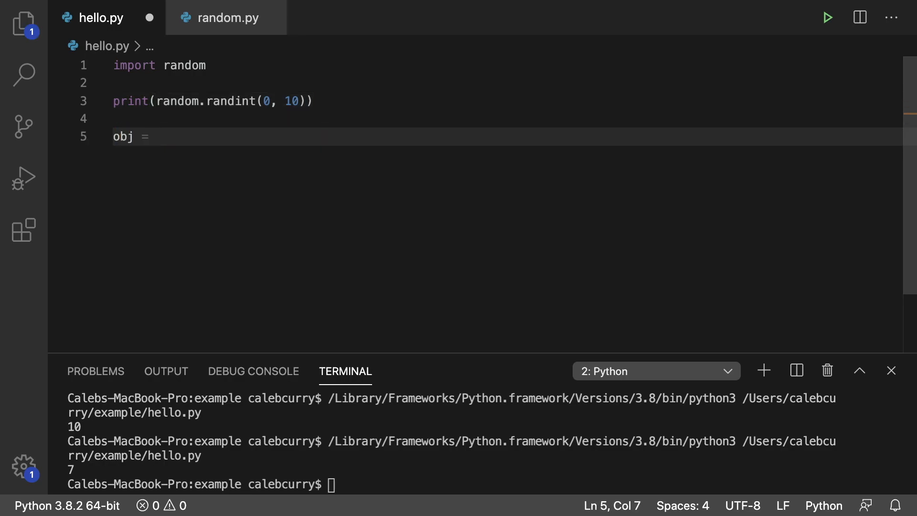
pyautogui.write('random.')
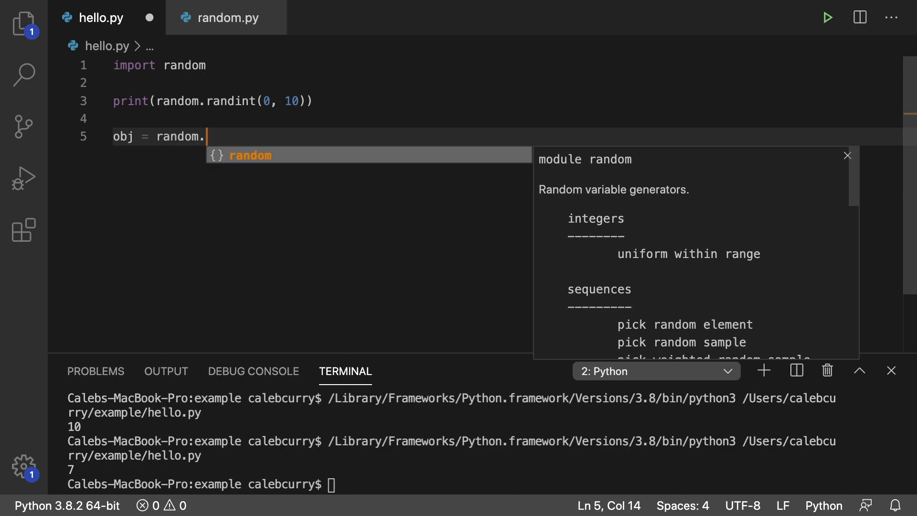
pyautogui.write('Random()')
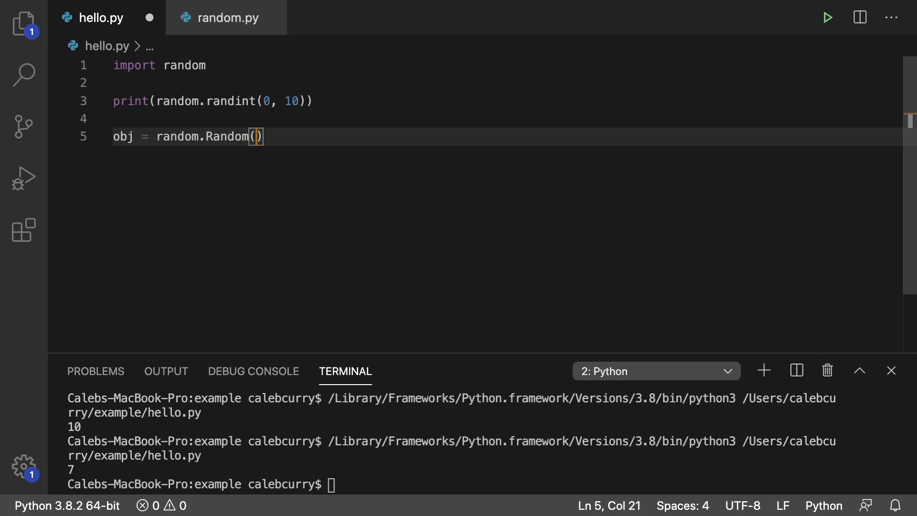
pyautogui.write('ob')
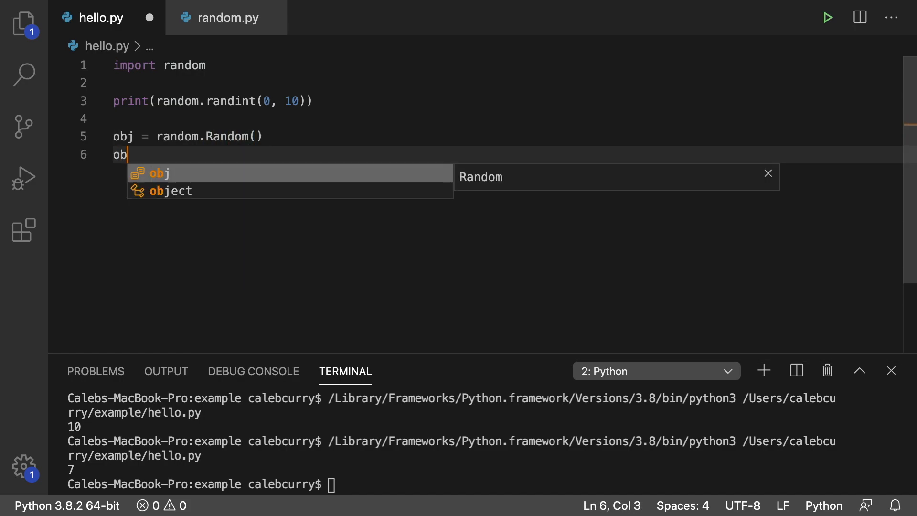
pyautogui.write('j.randint')
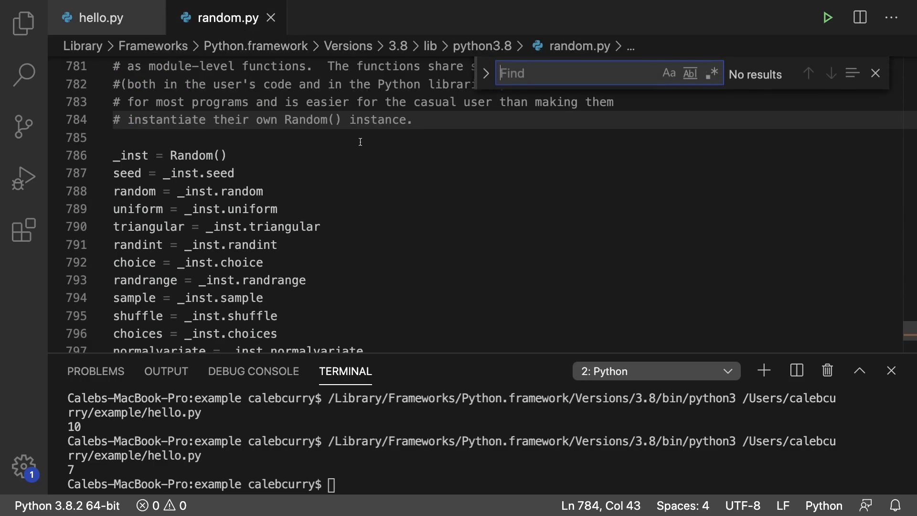
pyautogui.write('__')
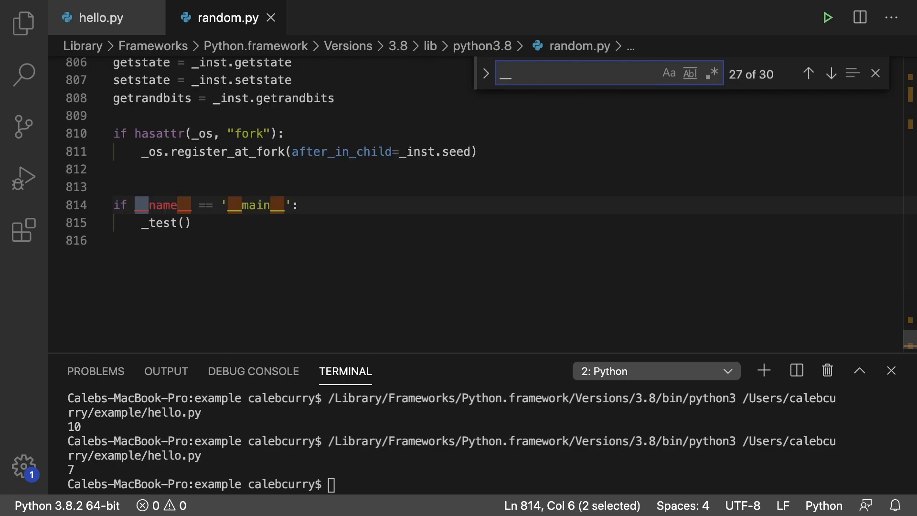